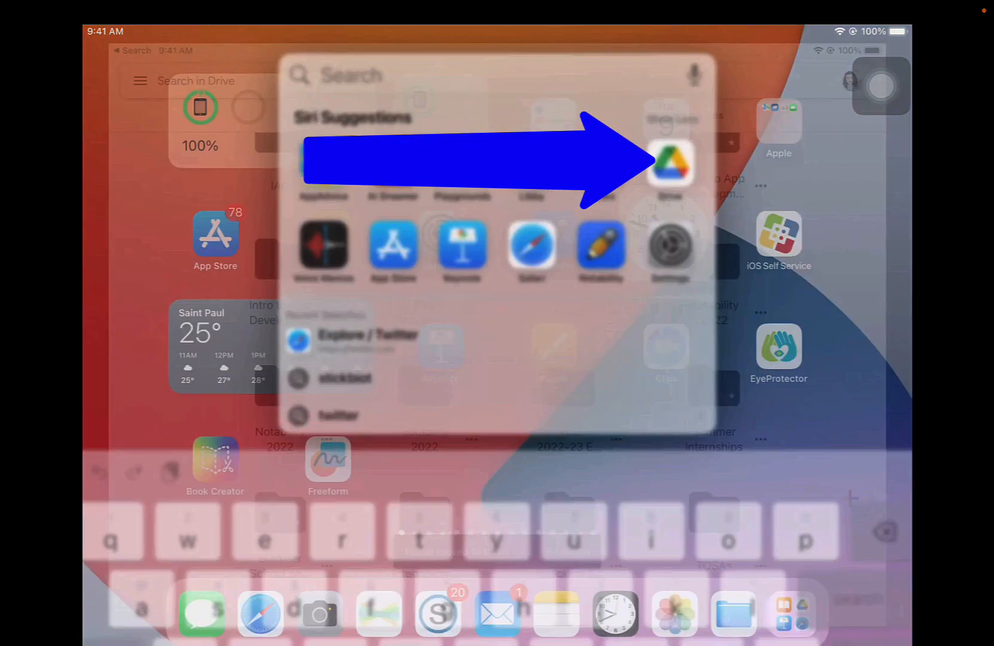
Step: Launch Google Drive on the iPad and bring up the create-new options in My Drive
left_click(670, 165)
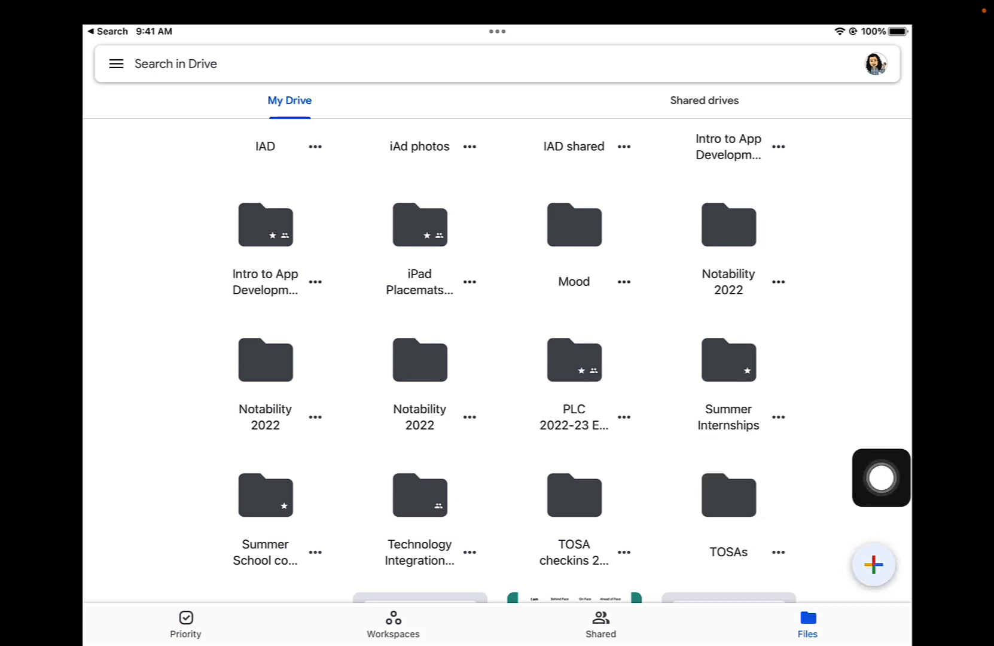
left_click(873, 564)
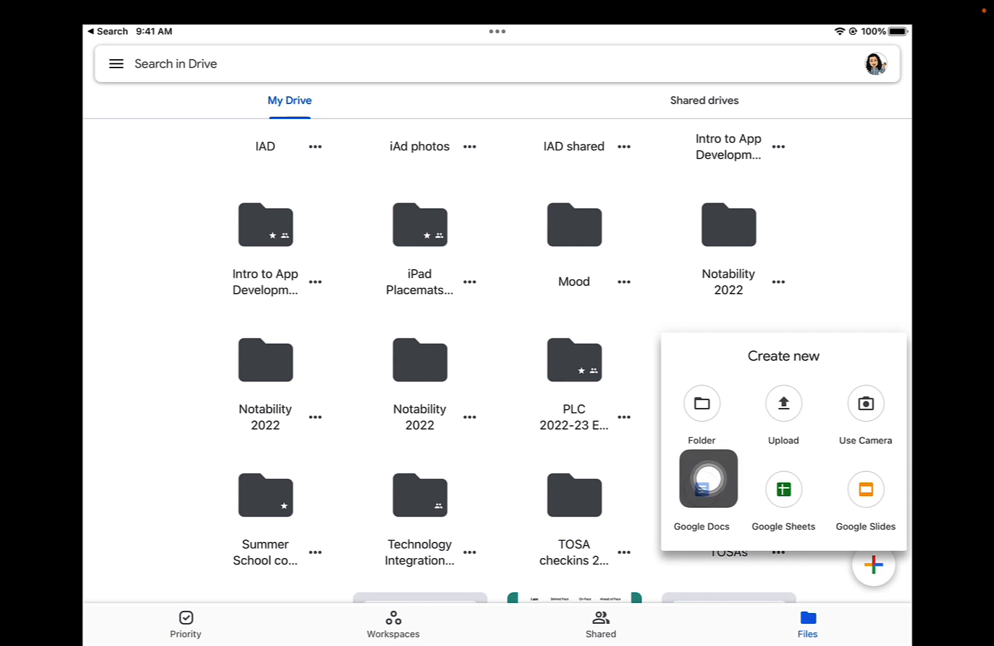
Step: Create a new folder named 'Snow Photos' in My Drive and open it
left_click(701, 403)
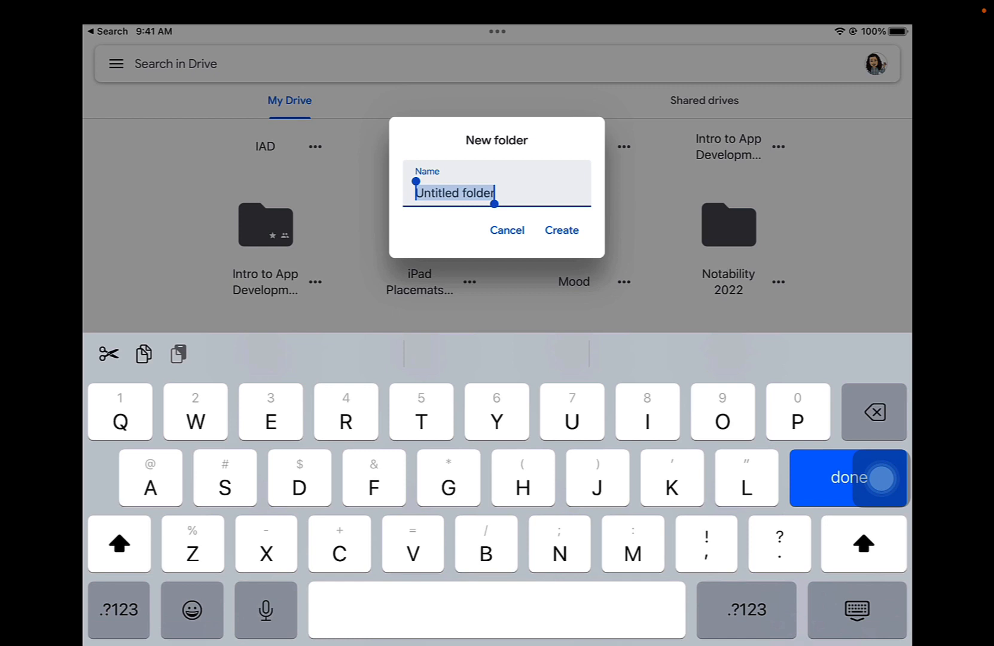
type("s")
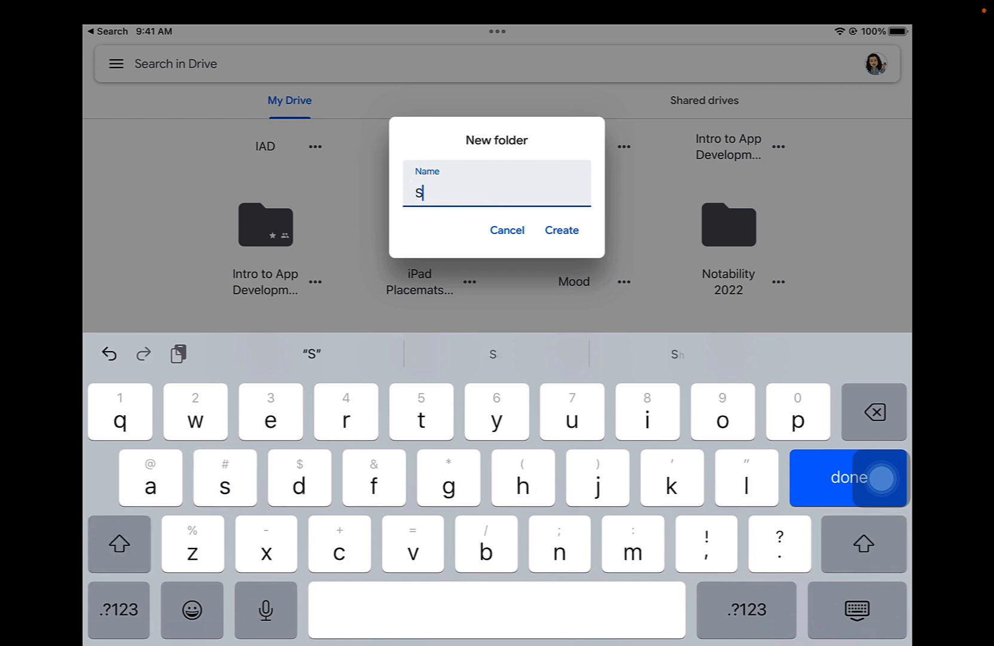
type("Snow")
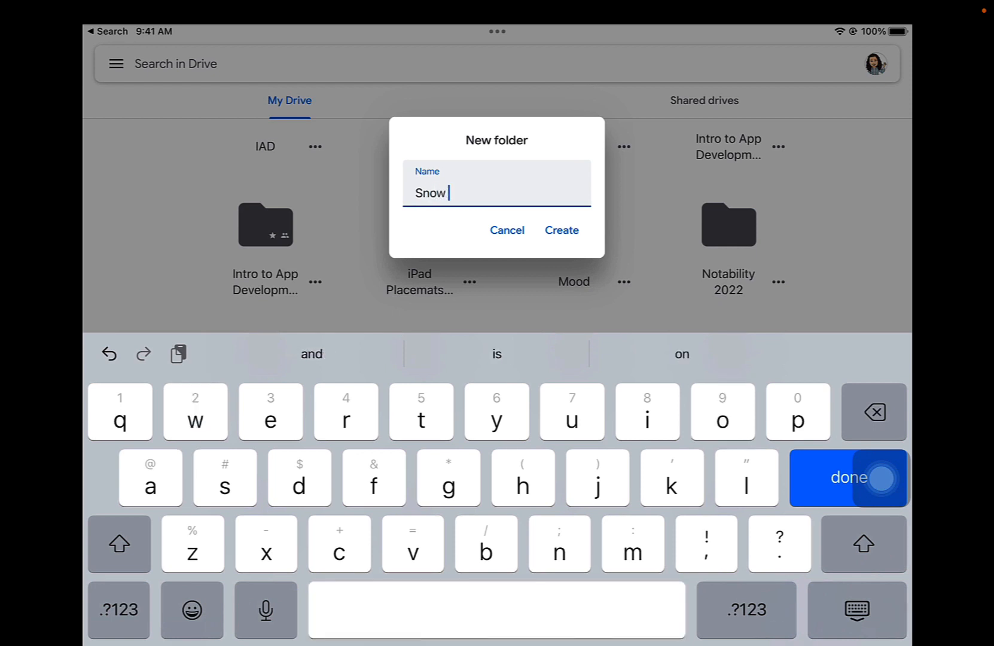
type("Photos")
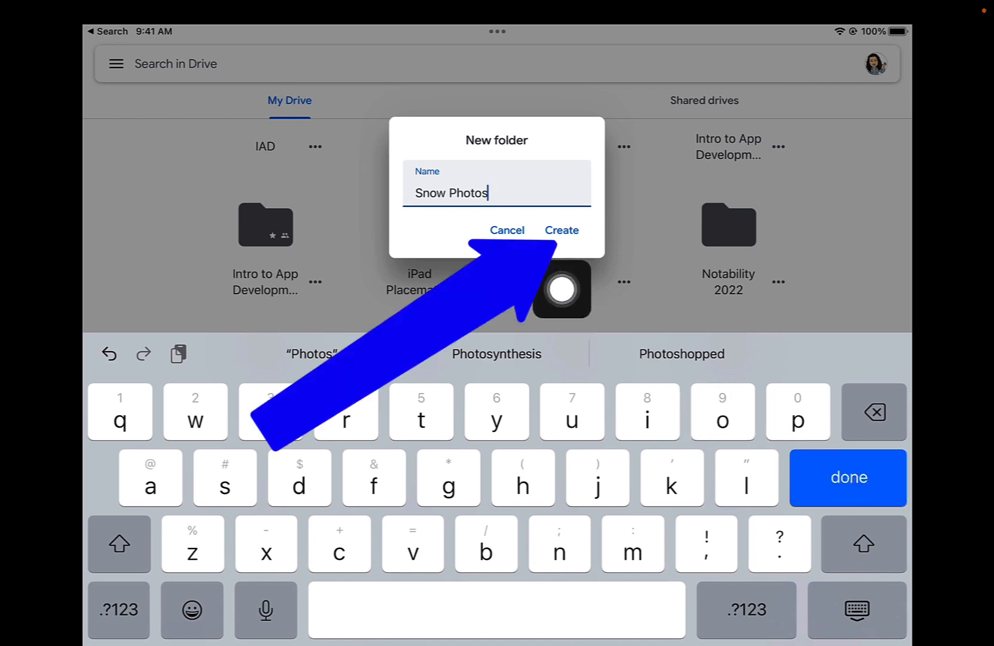
left_click(562, 230)
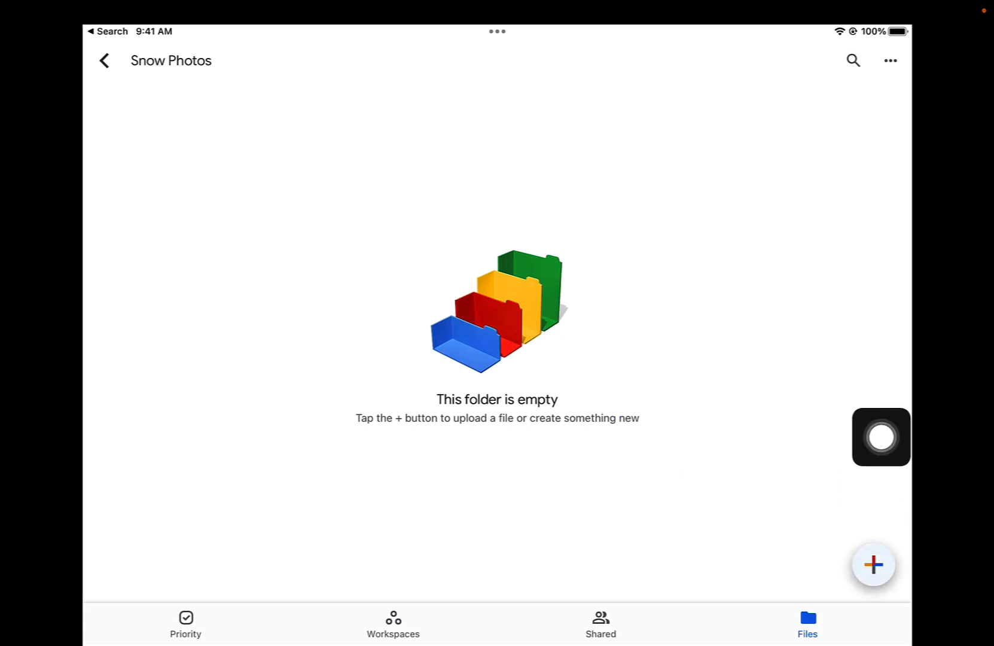
Step: Start a Photos and Videos upload into Snow Photos, allowing Drive access to all photos
left_click(873, 563)
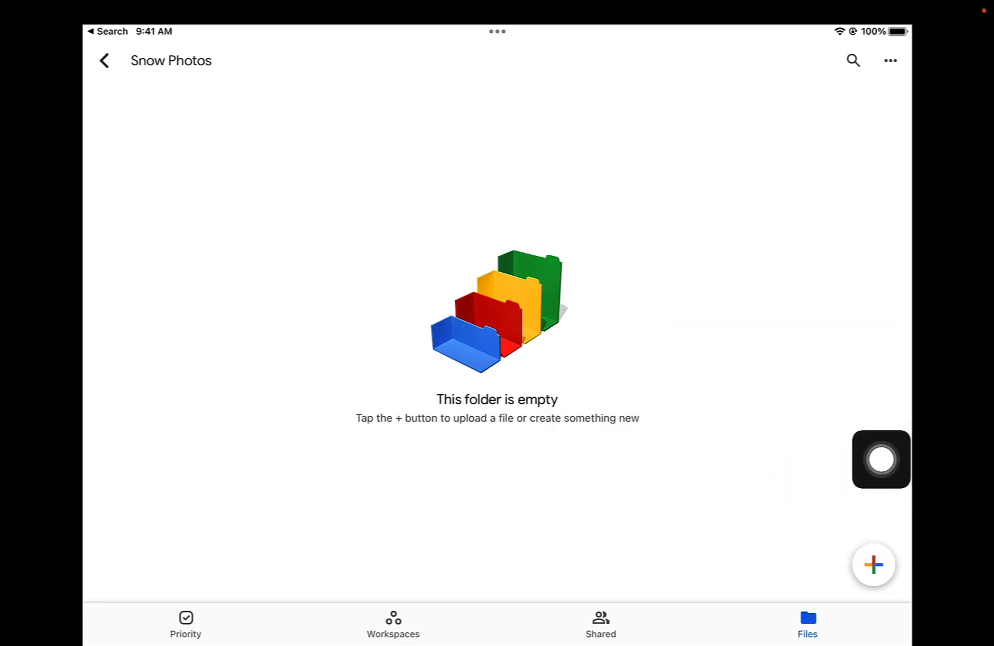
left_click(873, 563)
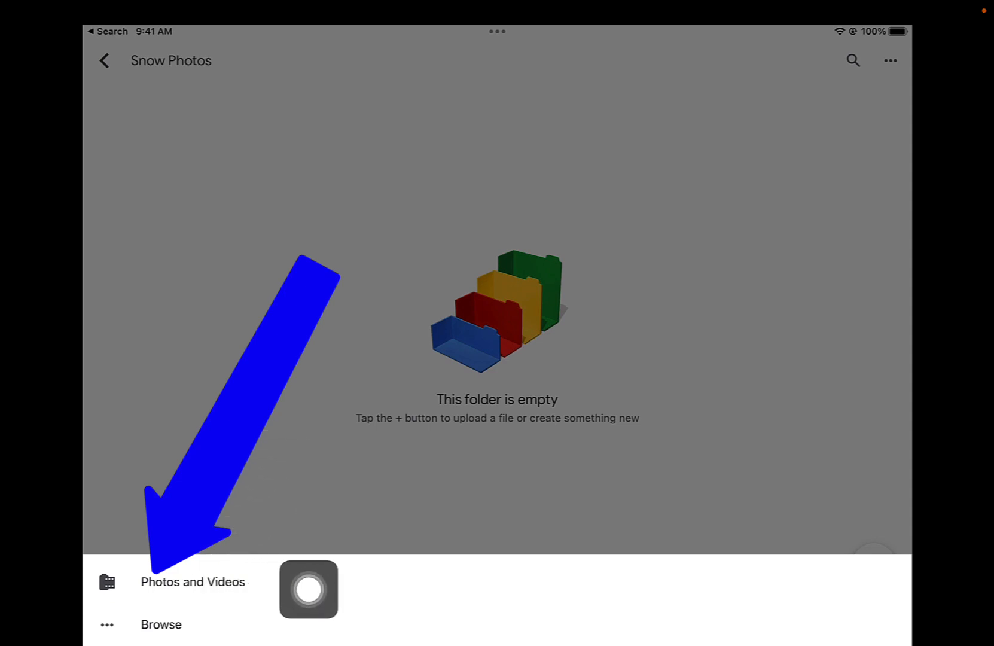
left_click(193, 581)
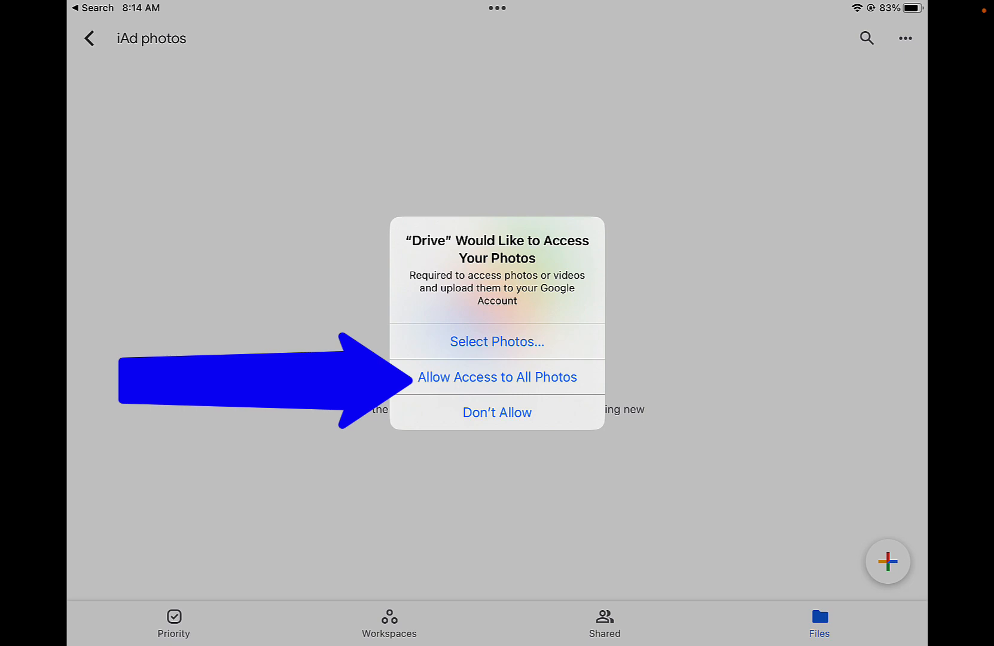
left_click(498, 377)
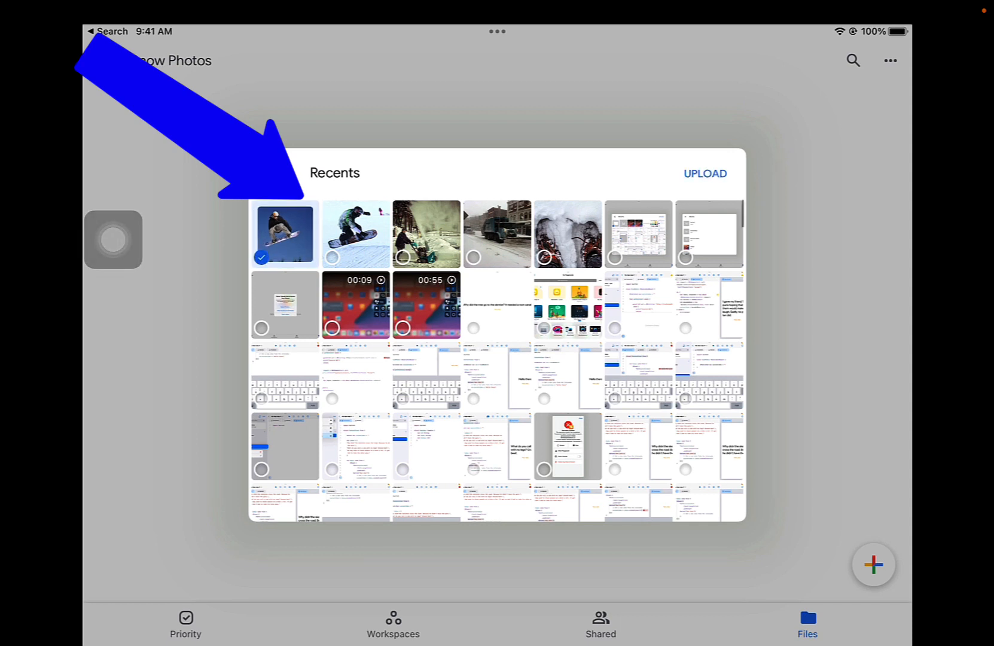
Step: Select the five snow and snowboarding photos in Recents and upload them to Snow Photos
left_click(356, 234)
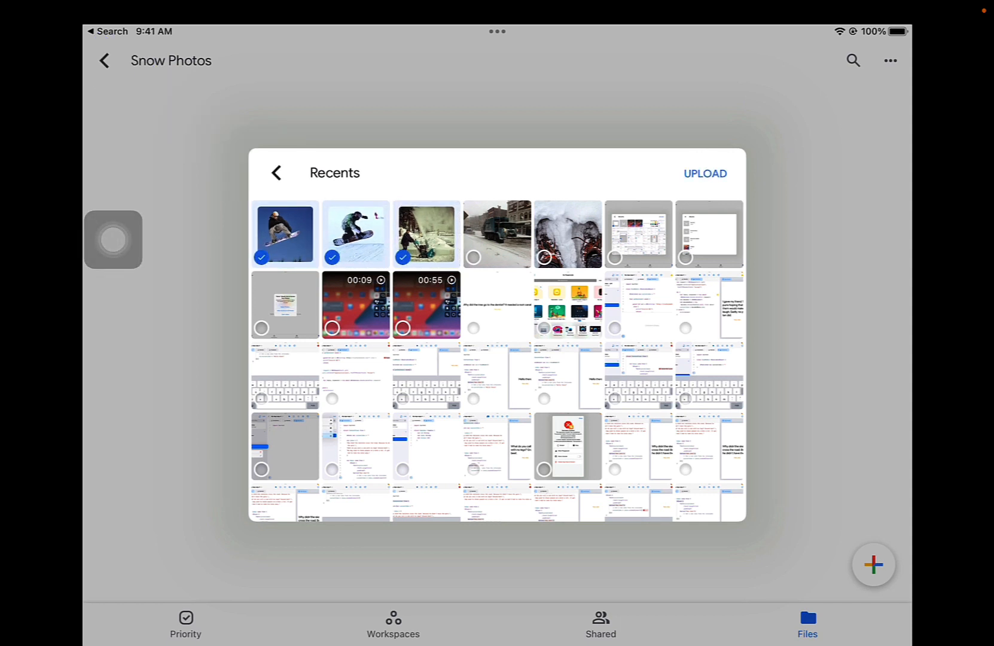
left_click(498, 235)
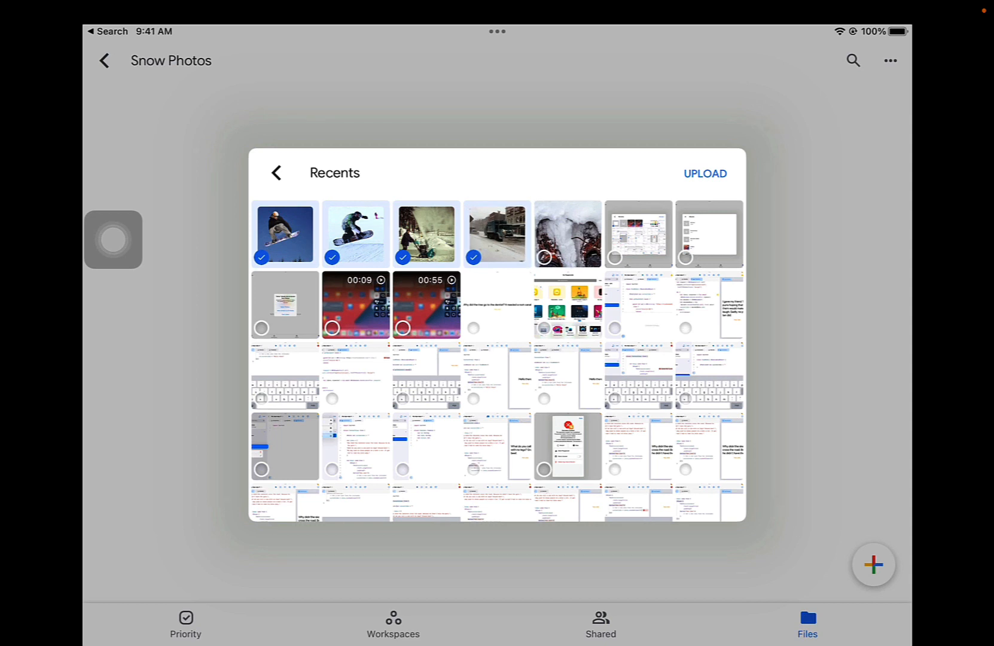
left_click(567, 234)
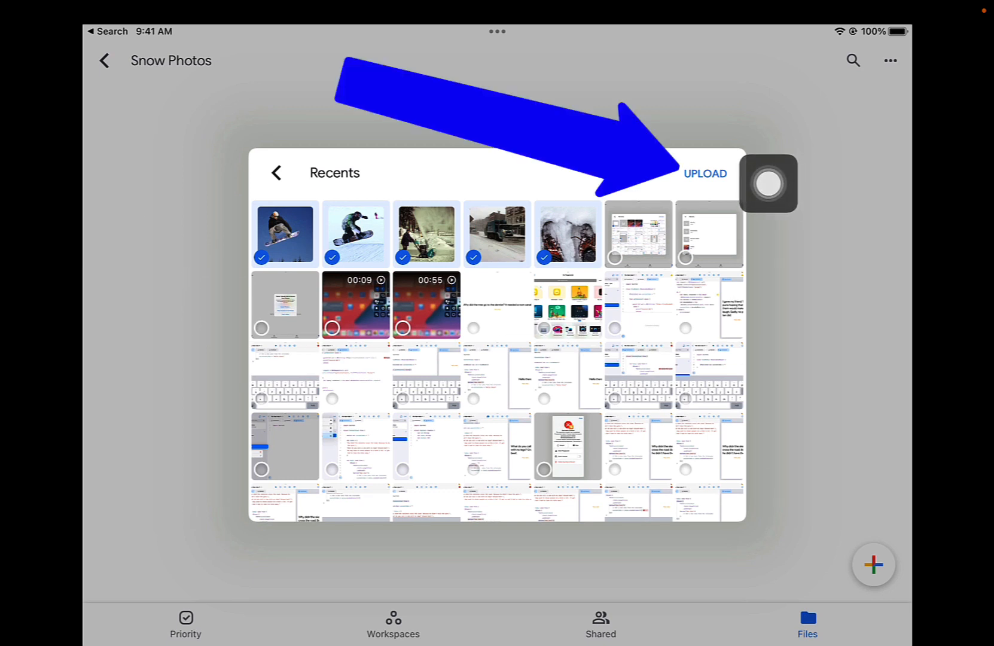
left_click(704, 173)
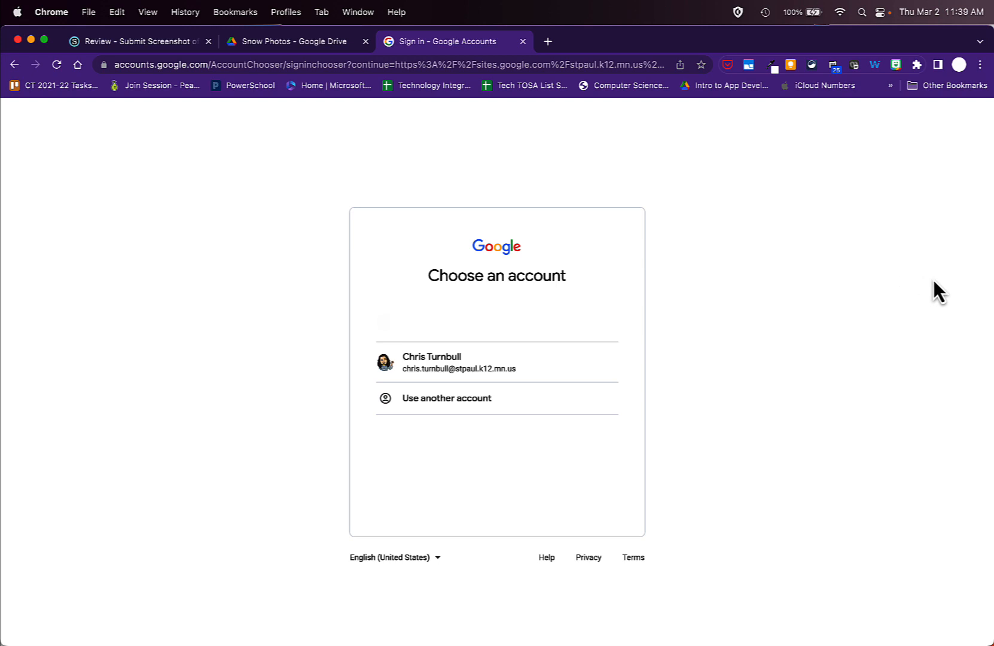
mouse_move(925, 293)
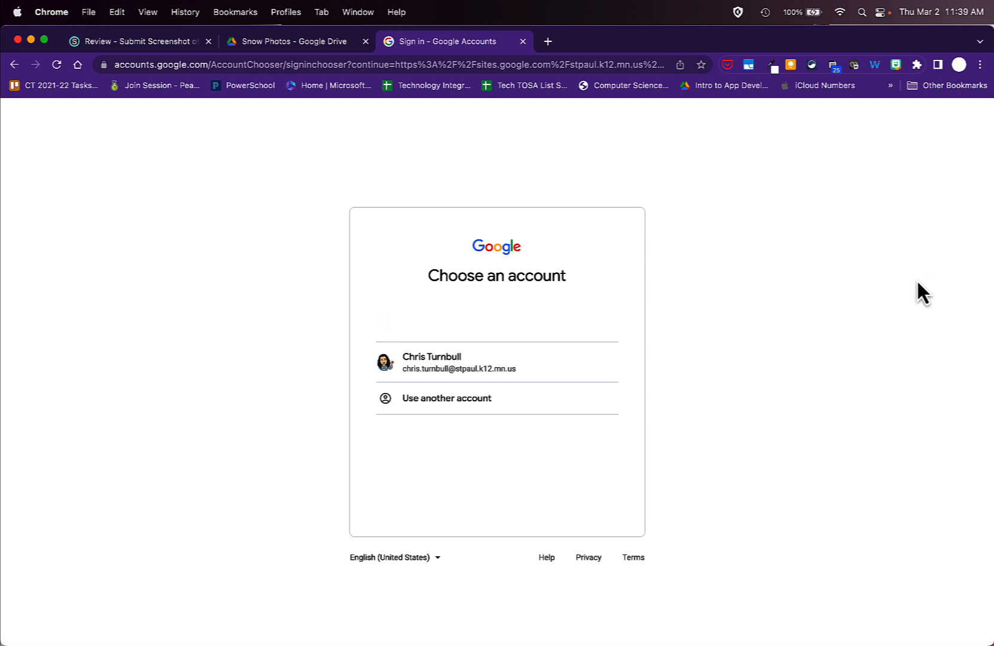
mouse_move(548, 42)
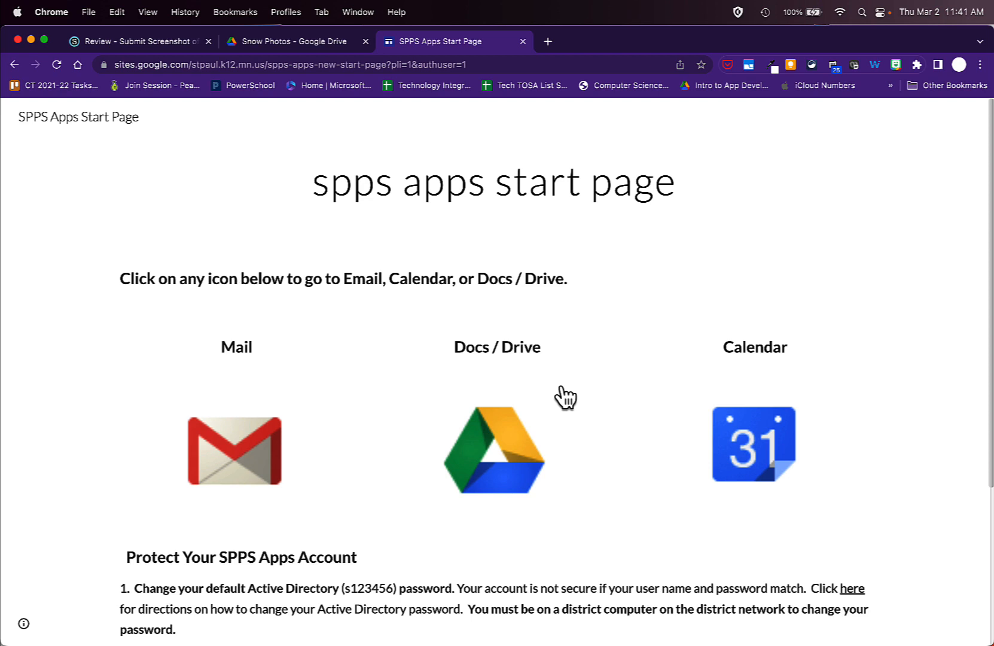
Step: Go to Google Drive from the SPPS Apps Start Page in Chrome
left_click(496, 448)
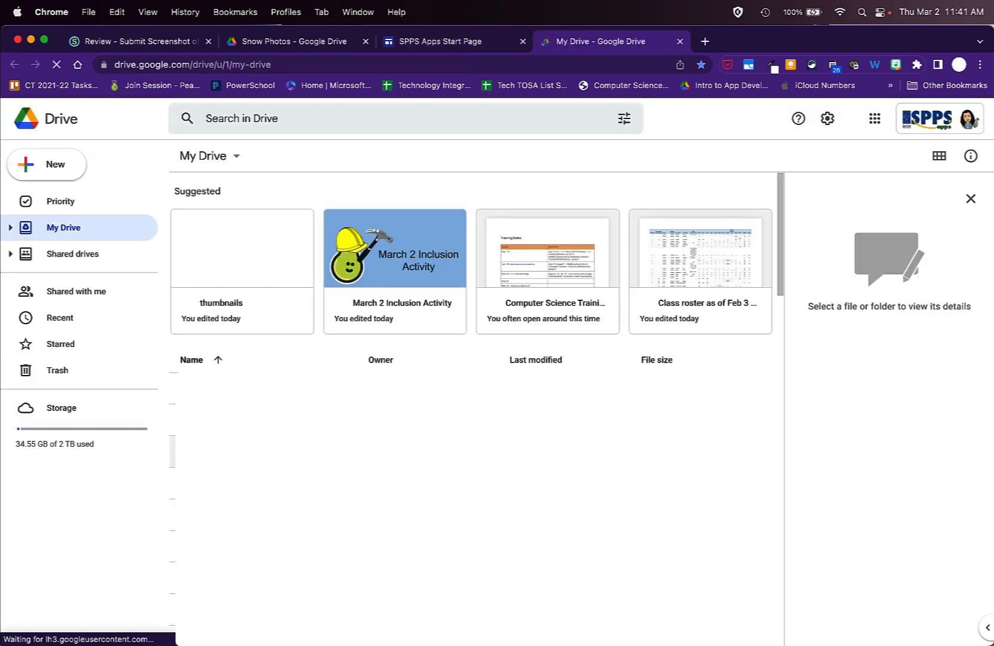
Step: Open the Snow Photos folder from My Drive in Chrome, showing its five photos
left_click(971, 155)
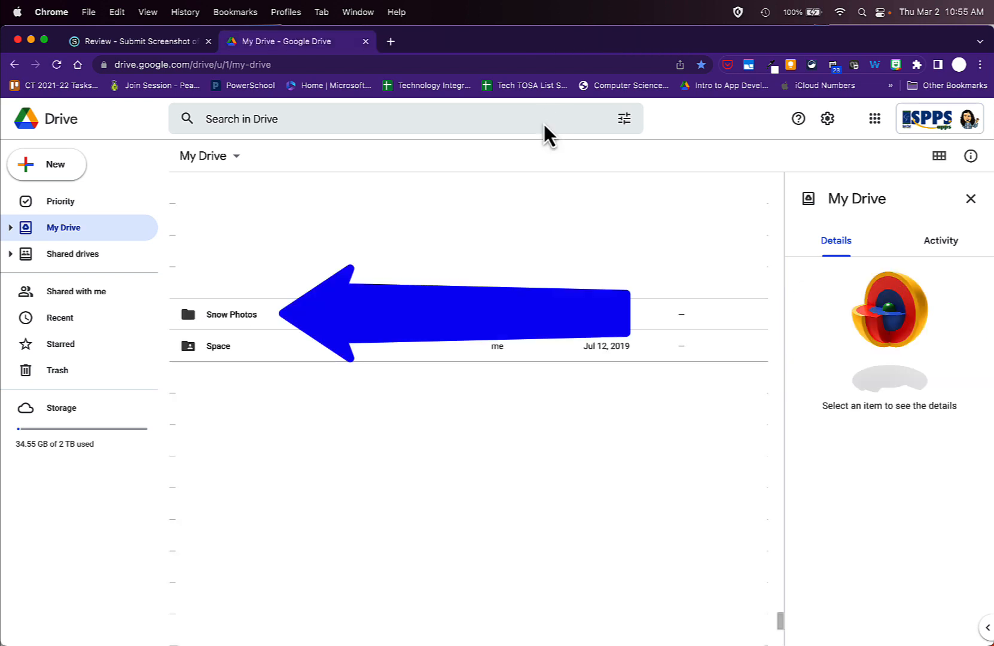
mouse_move(253, 333)
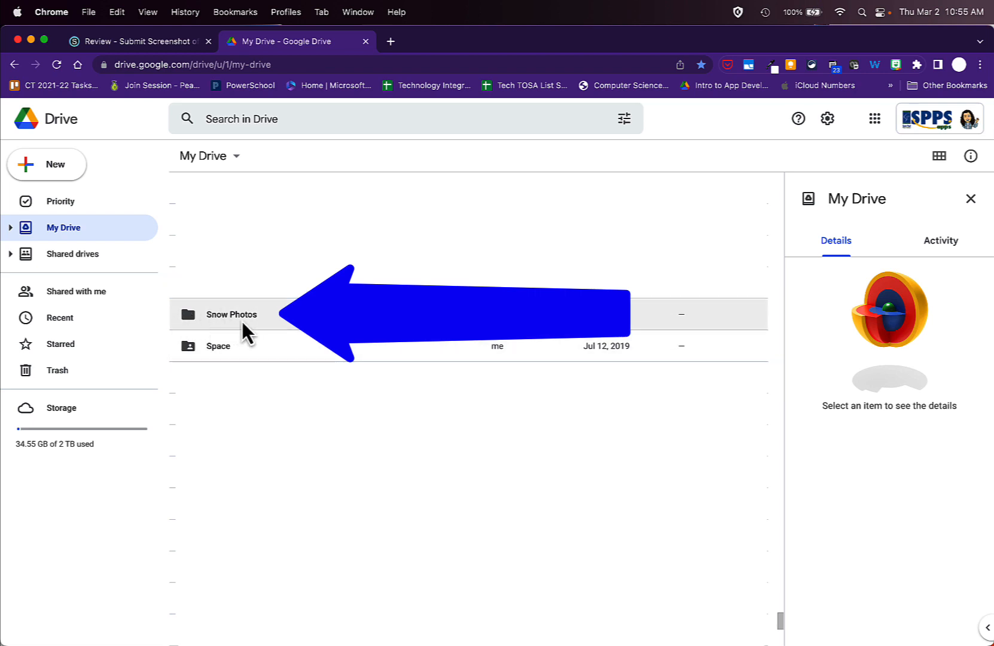
mouse_move(242, 334)
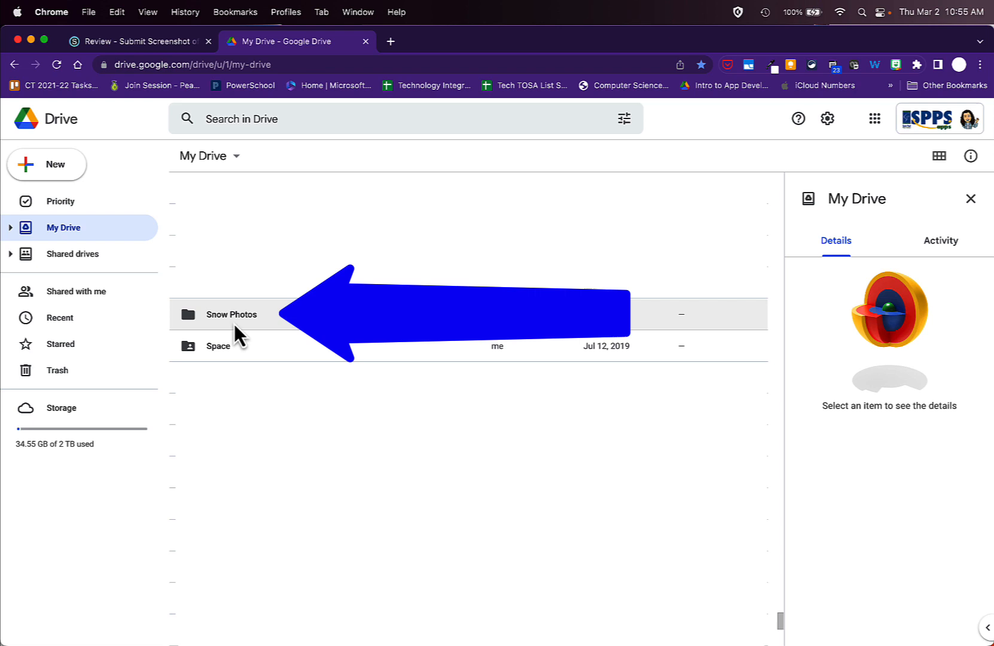
mouse_move(235, 335)
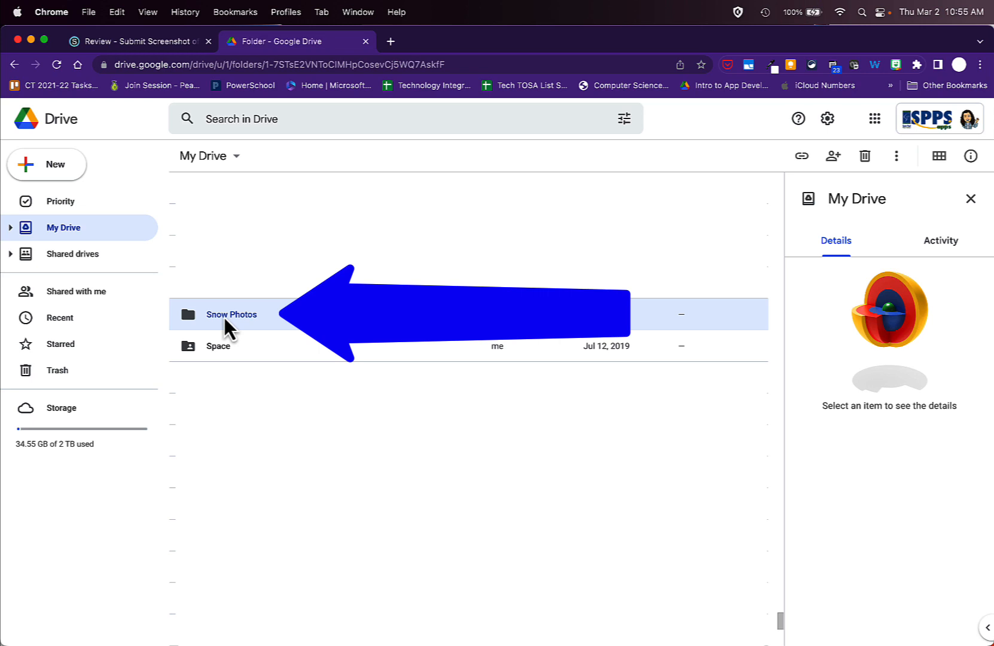
double_click(231, 315)
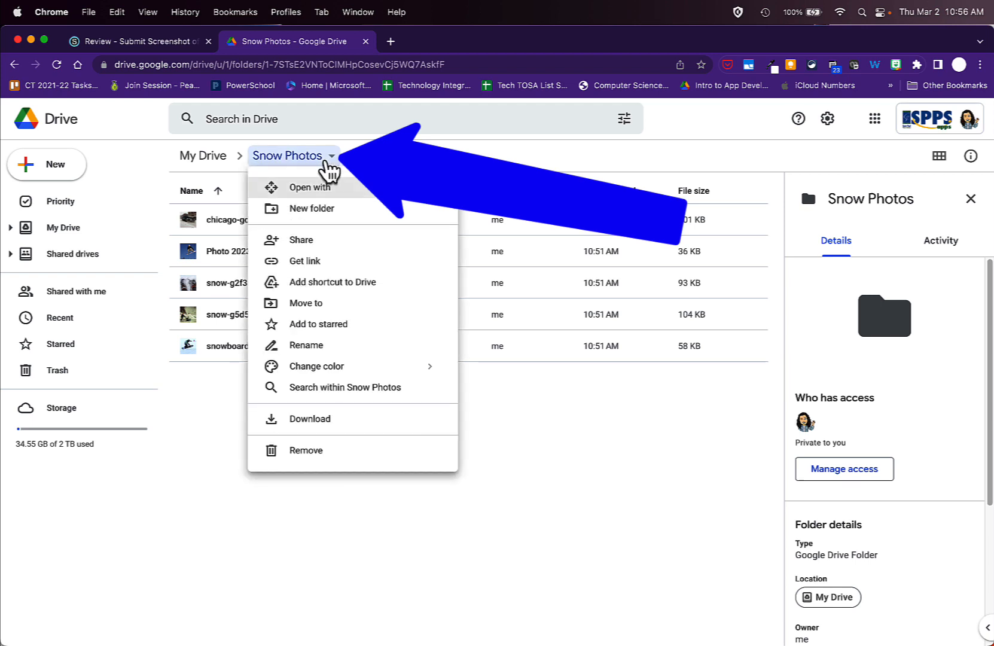
mouse_move(315, 302)
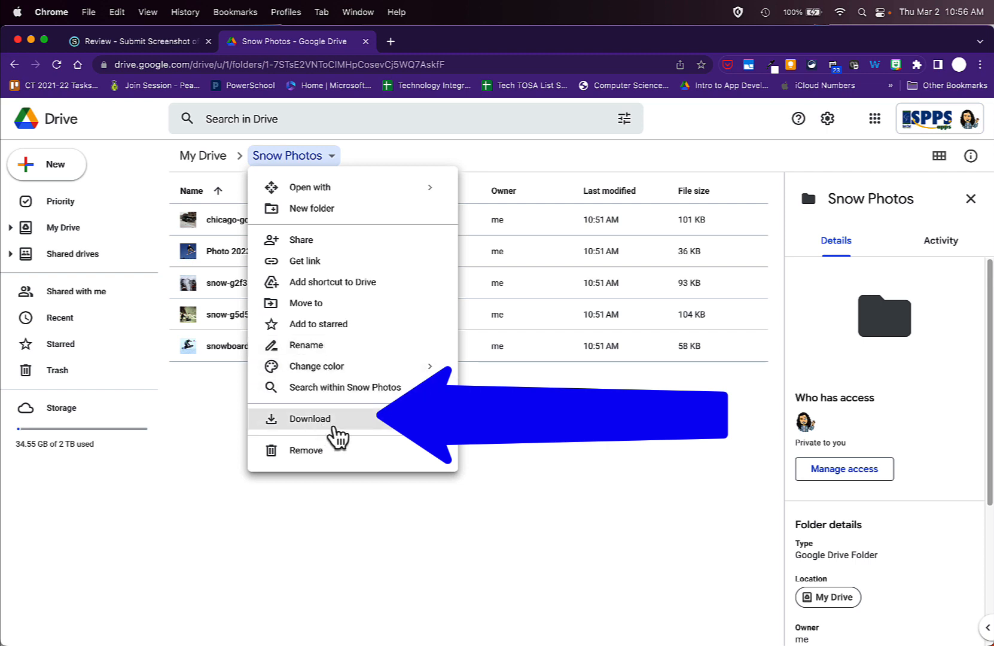
Step: Download the whole Snow Photos folder as a zip from its breadcrumb menu
left_click(310, 418)
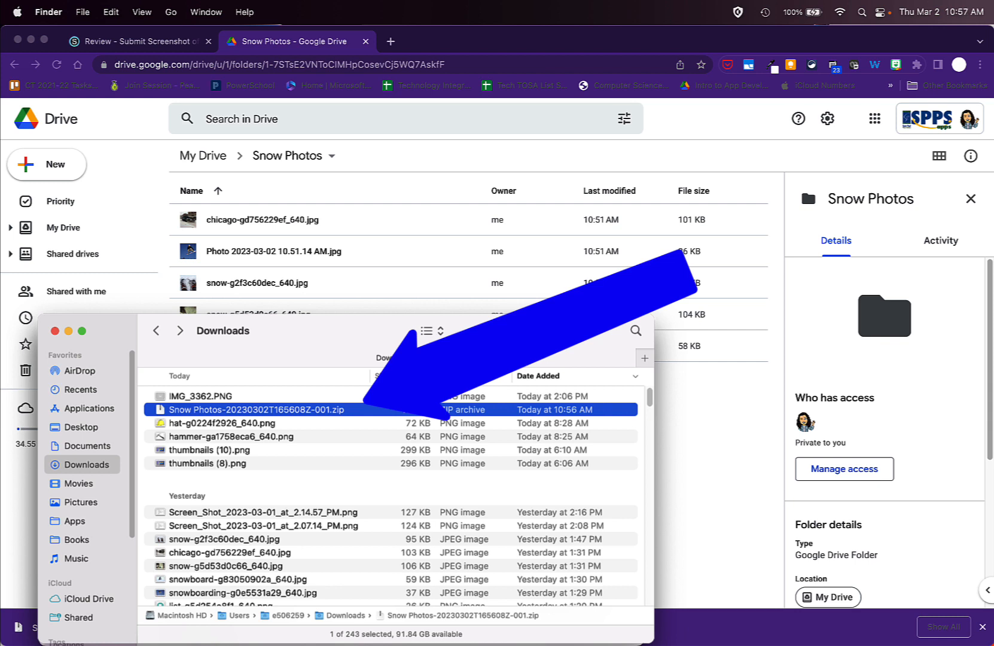
Step: Extract the downloaded Snow Photos zip in Downloads with Archive Utility
double_click(258, 409)
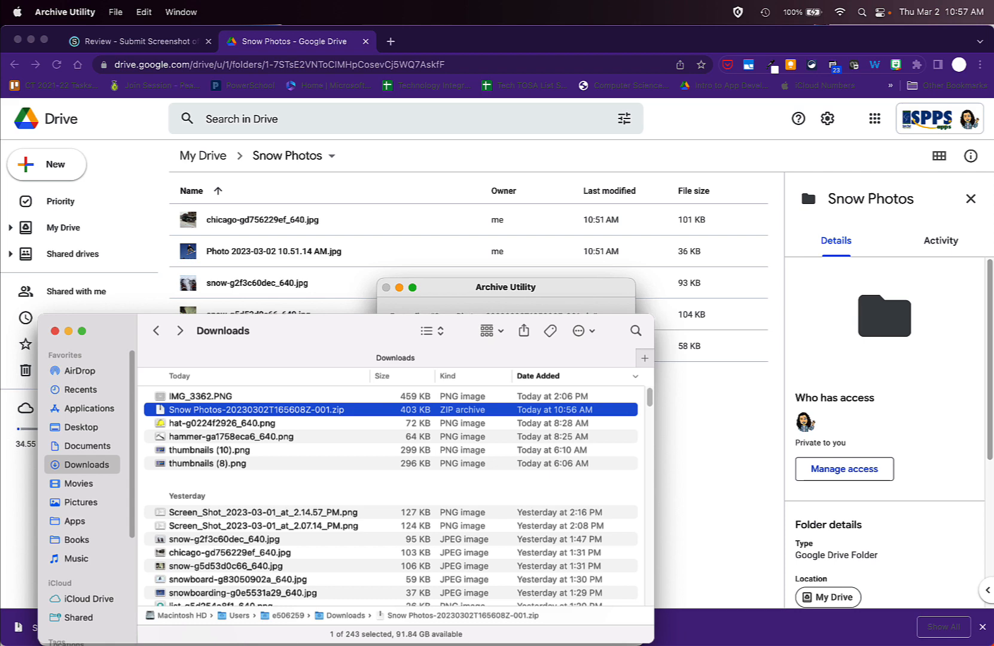